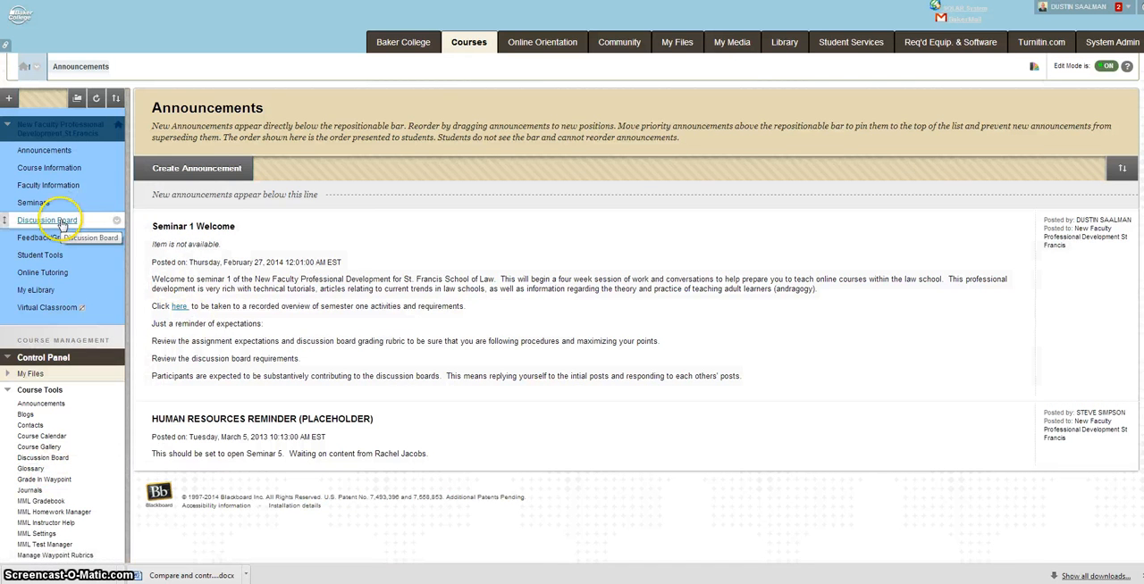
# Step: Open the Seminar One Discussion Board forum from the course's Discussion Board
pyautogui.click(46, 220)
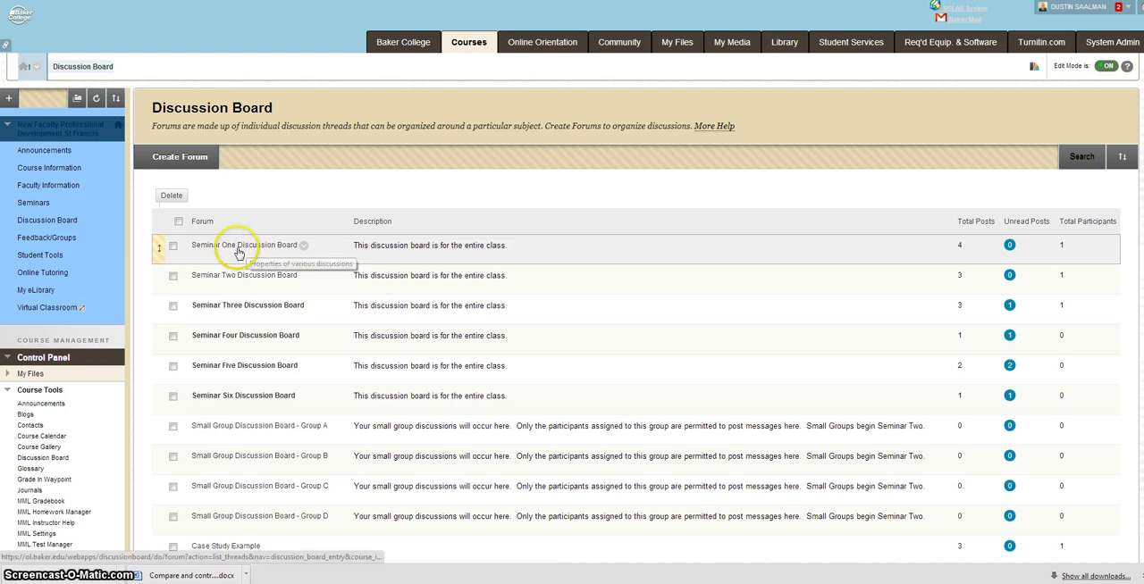
pyautogui.click(245, 244)
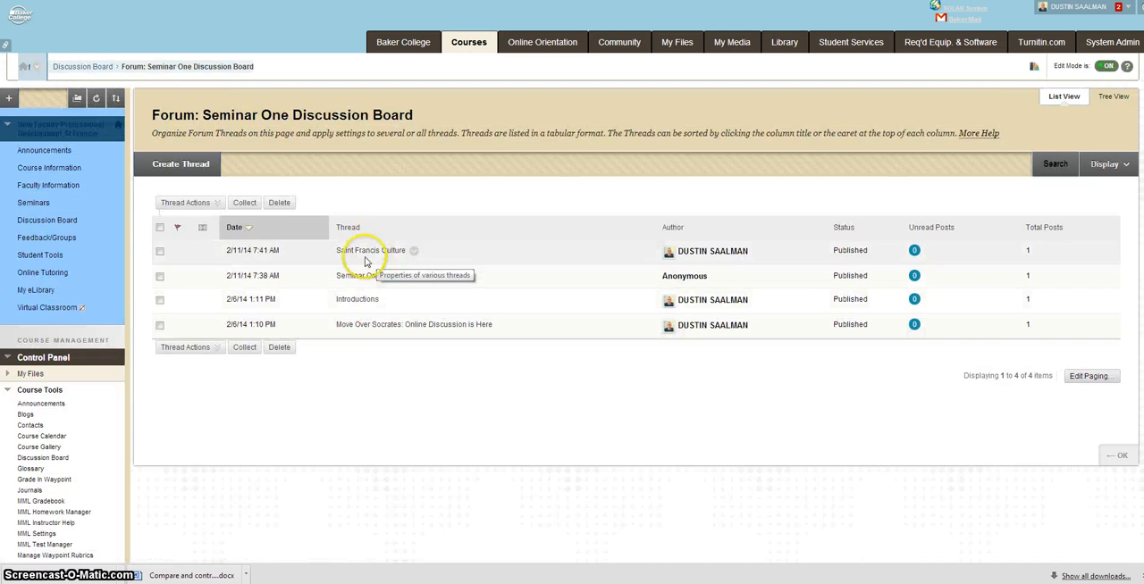
# Step: Start a new thread with the subject 'Follow up to AC session 3'
pyautogui.click(178, 164)
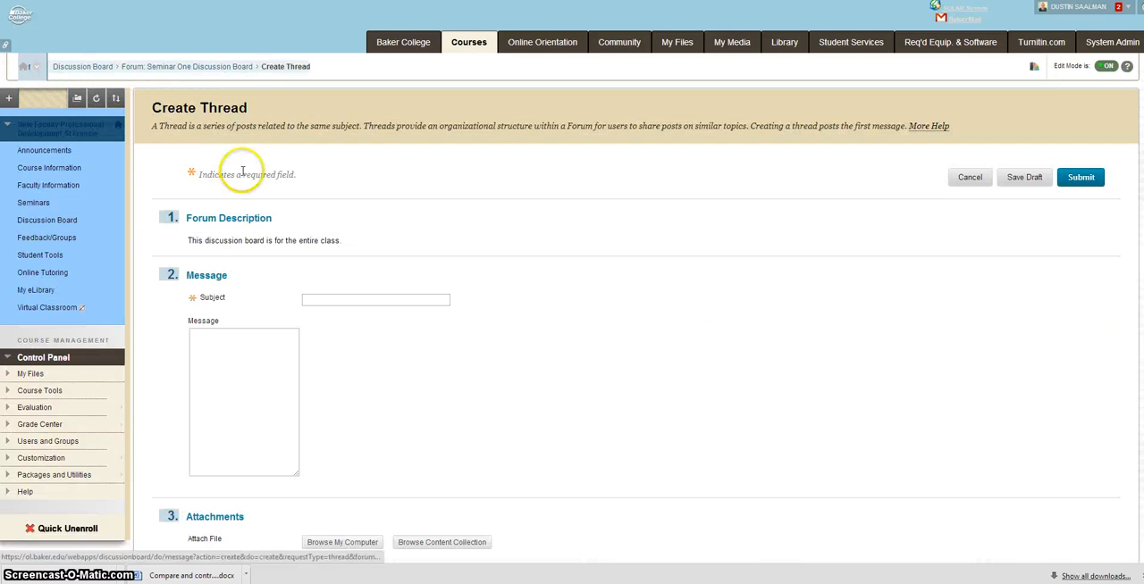
pyautogui.click(375, 300)
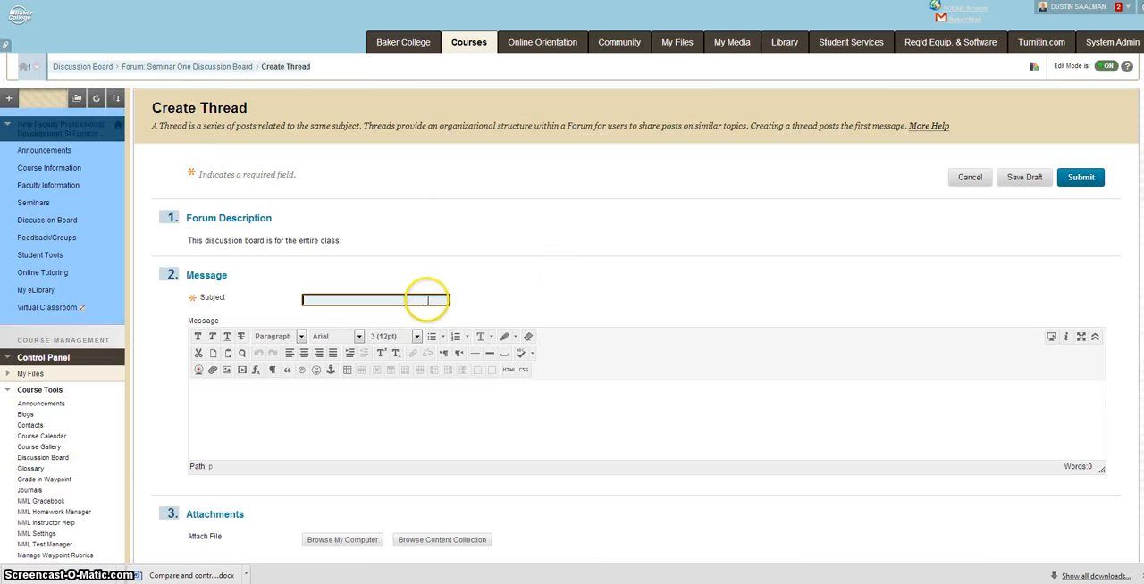
pyautogui.write('Follow up to AC session 3')
pyautogui.click(645, 420)
pyautogui.write('Q')
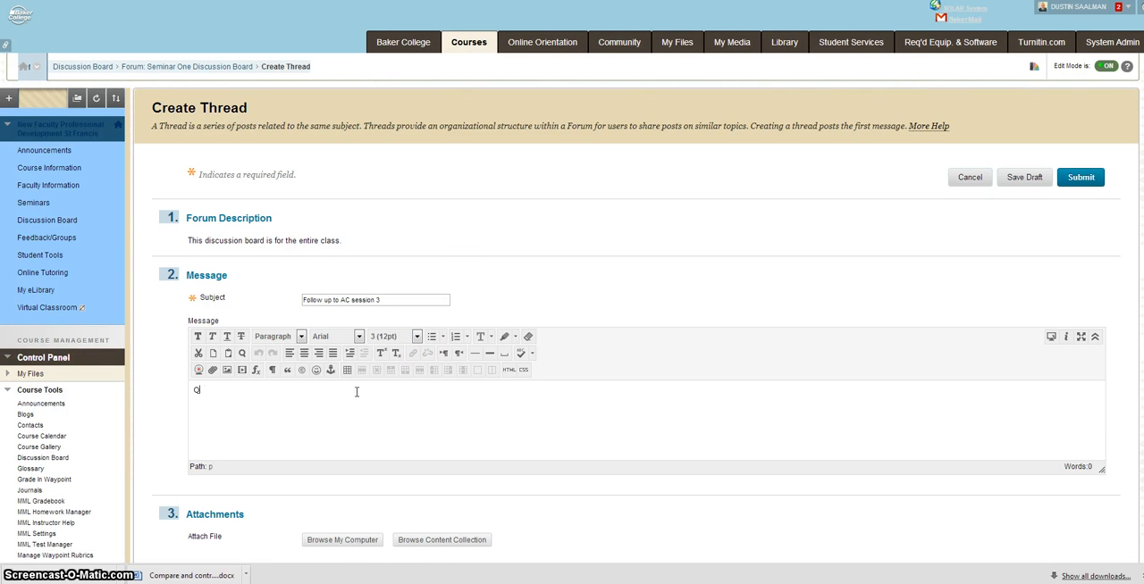
# Step: Write the message asking for three takeaways from tonight's lecture on criminal law
pyautogui.write('uestion:')
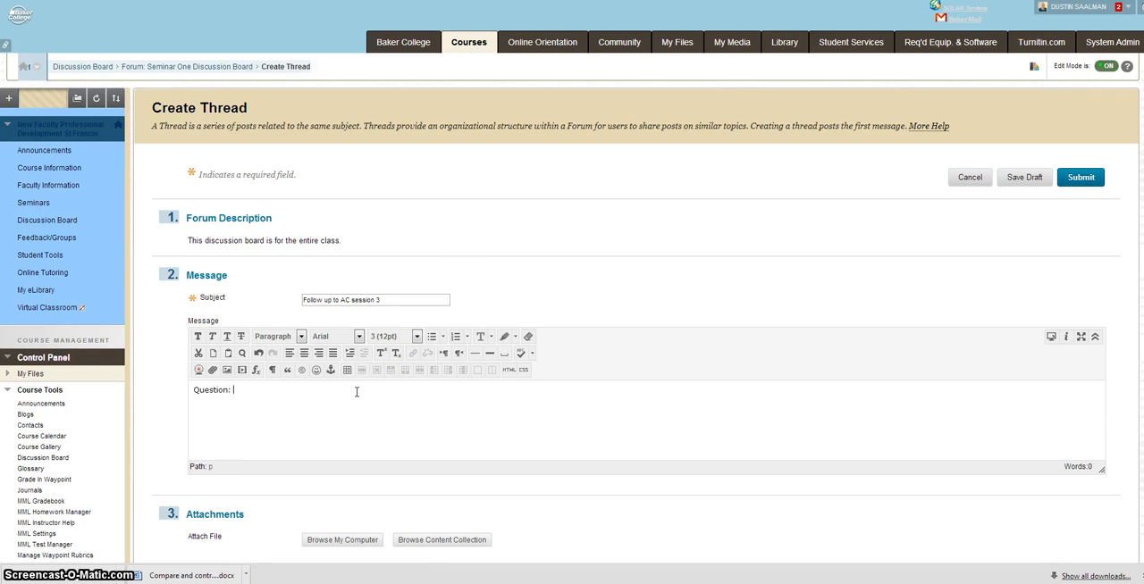
pyautogui.write('Please')
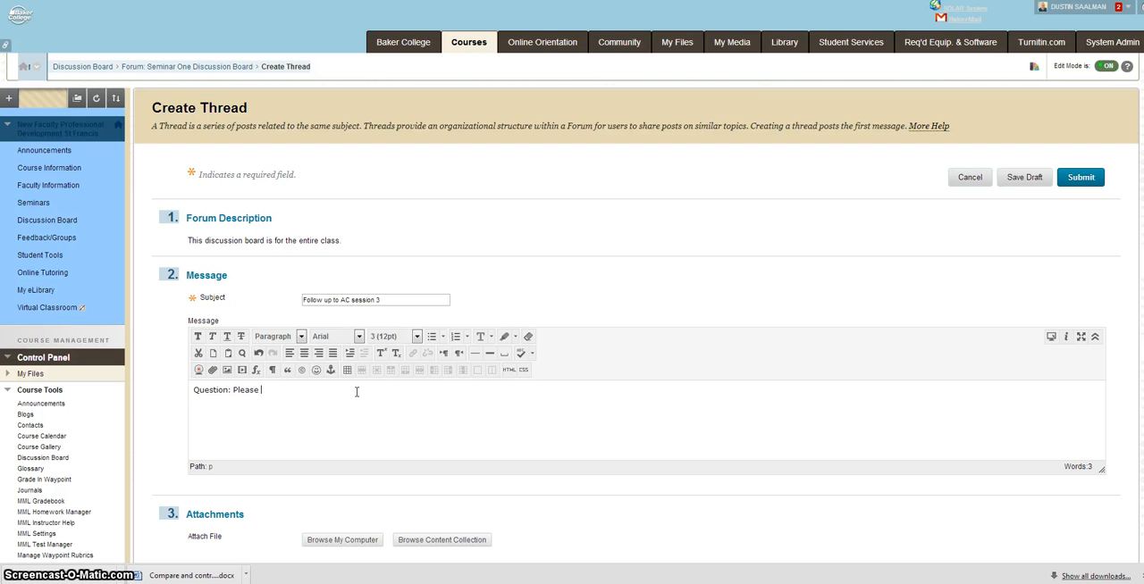
pyautogui.write('provide me with three things that you took')
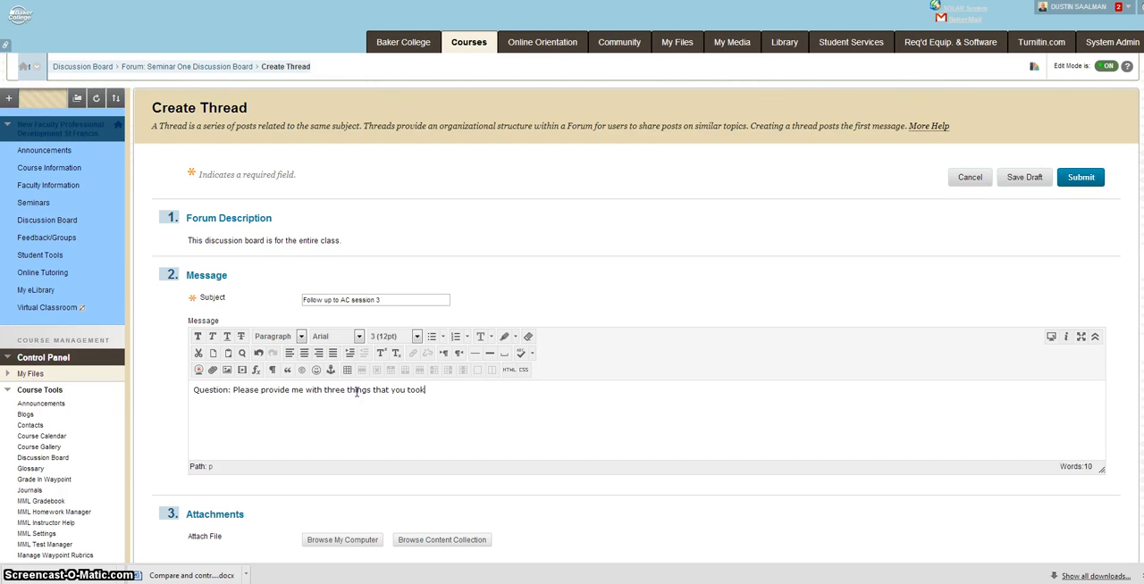
pyautogui.write('away form')
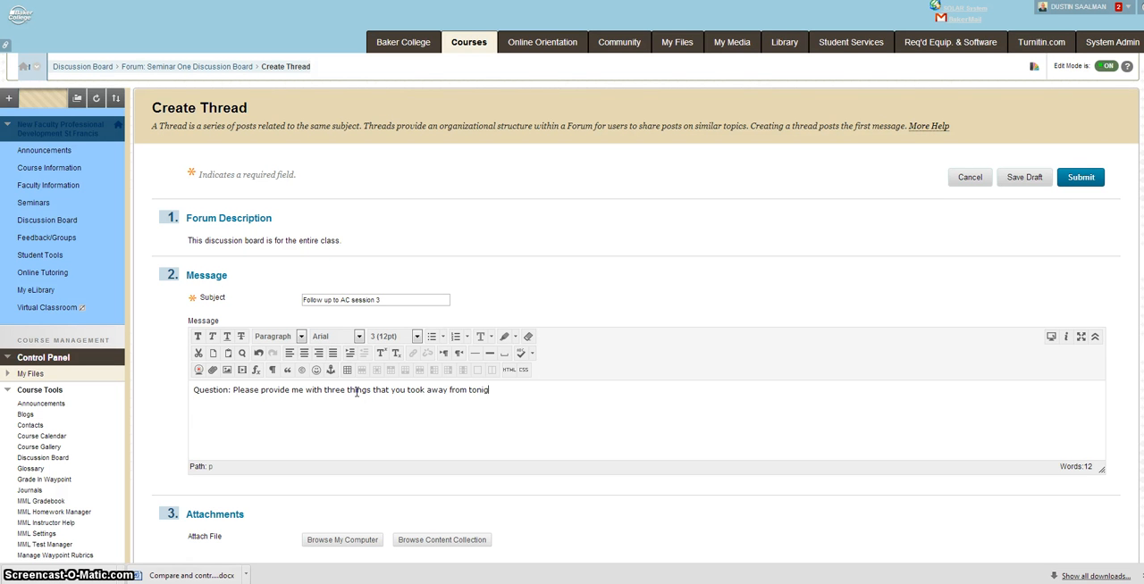
pyautogui.write("ght's lecture on")
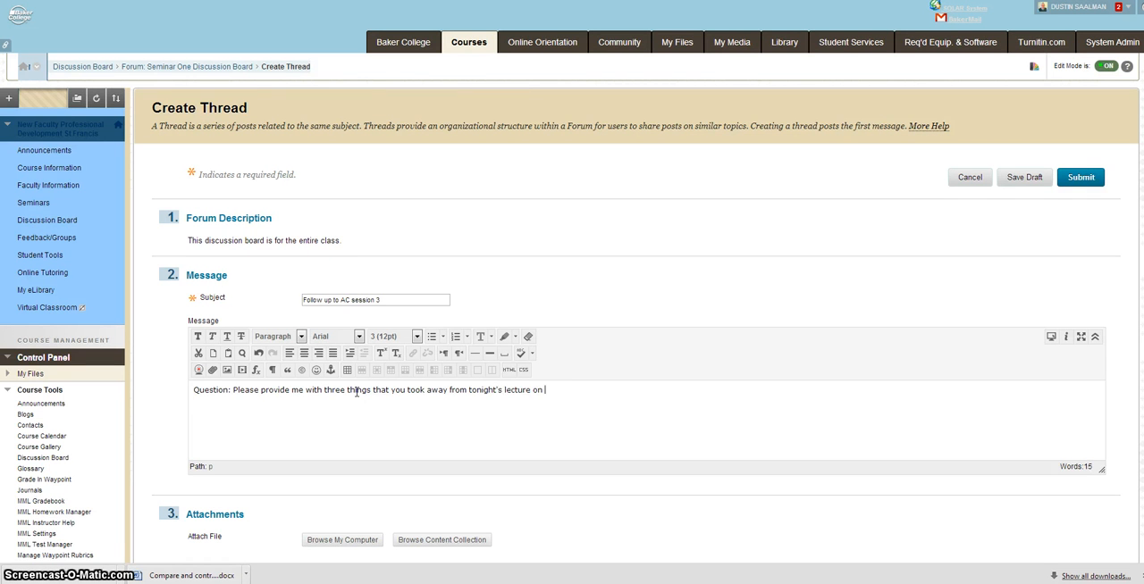
pyautogui.write('t')
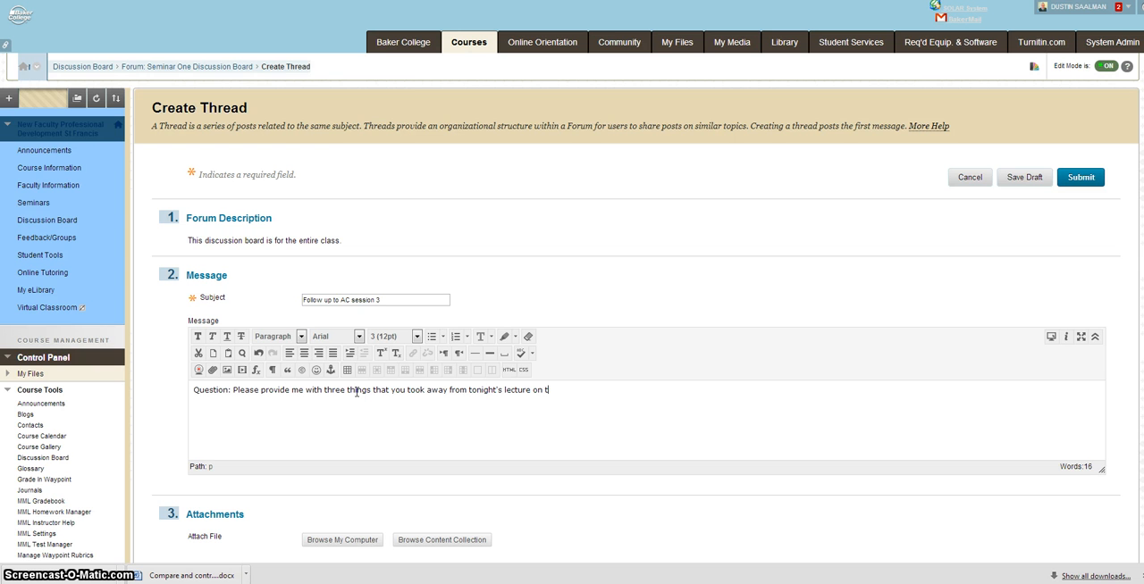
pyautogui.write('criminal')
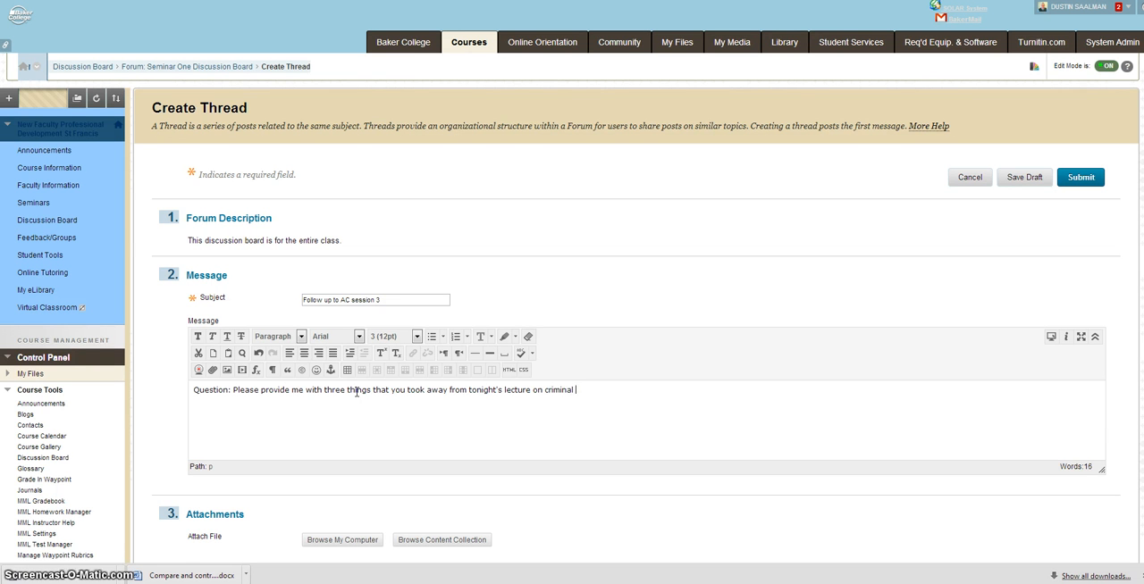
pyautogui.write('law.')
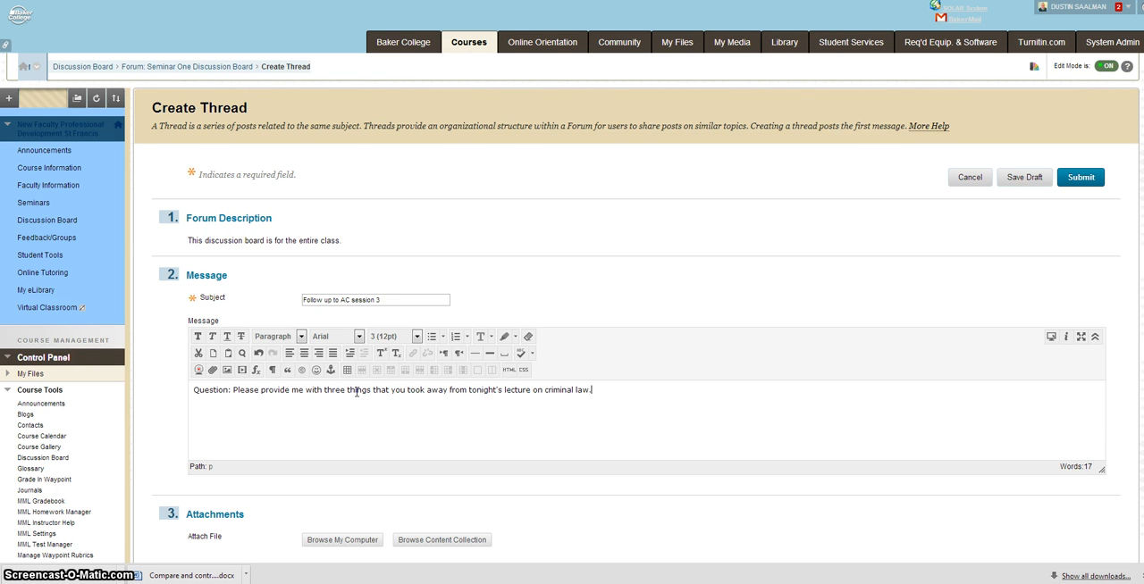
pyautogui.moveTo(572, 465)
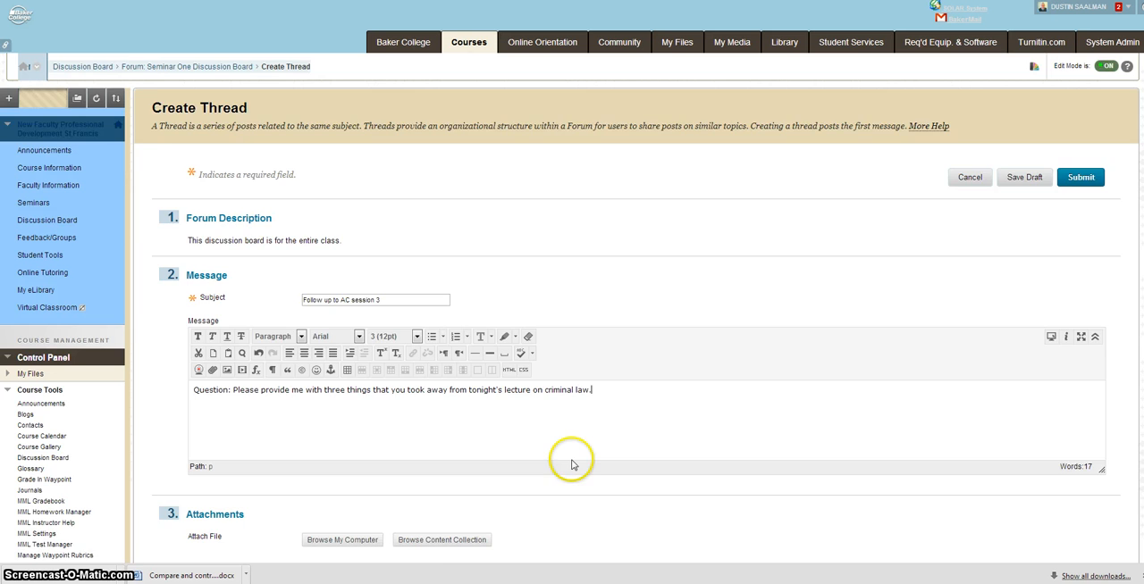
# Step: Submit the thread to the Seminar One forum and show its action menu
pyautogui.scroll(-3)
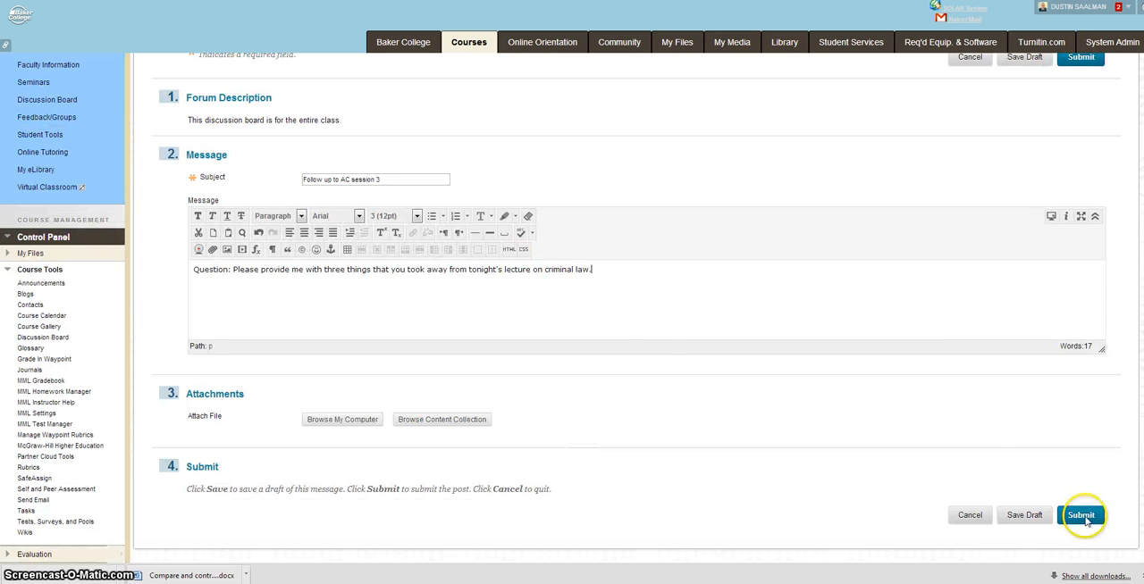
pyautogui.click(1081, 514)
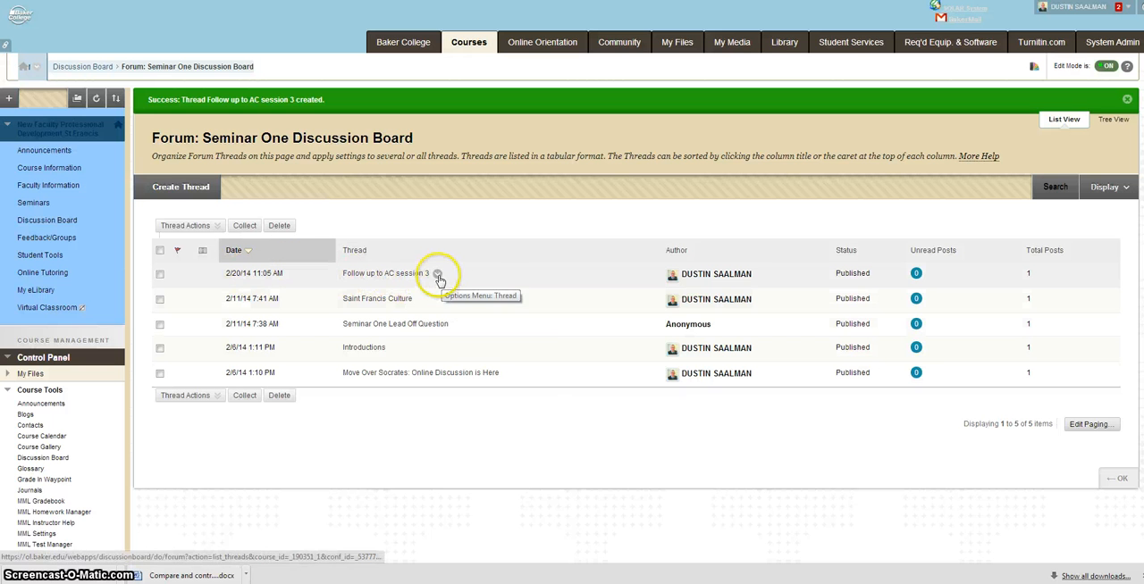
pyautogui.click(439, 273)
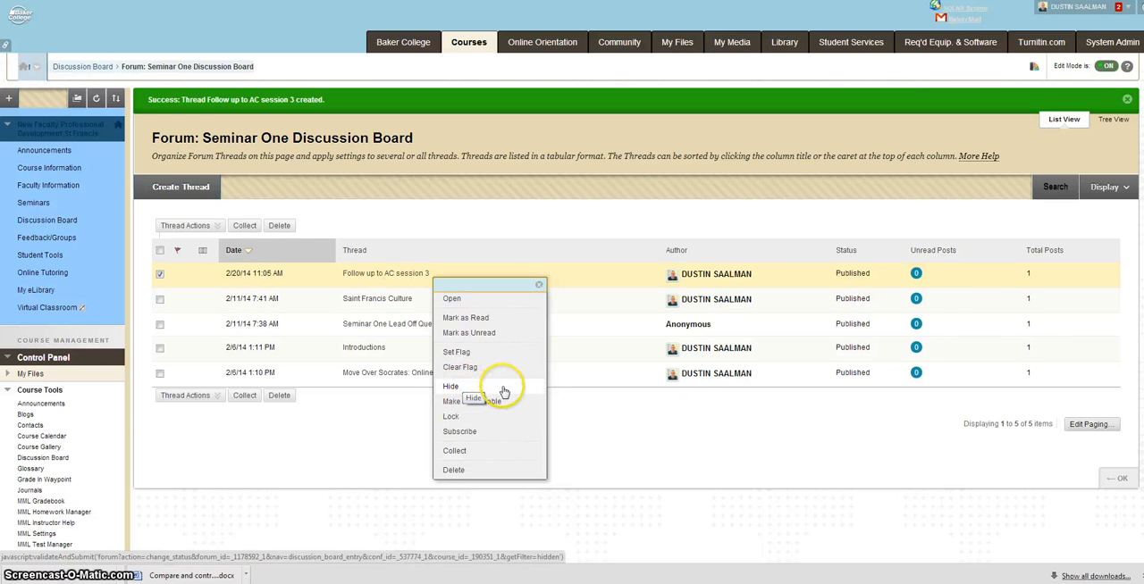
# Step: Hide the 'Follow up to AC session 3' thread so its status reads Hidden
pyautogui.click(451, 386)
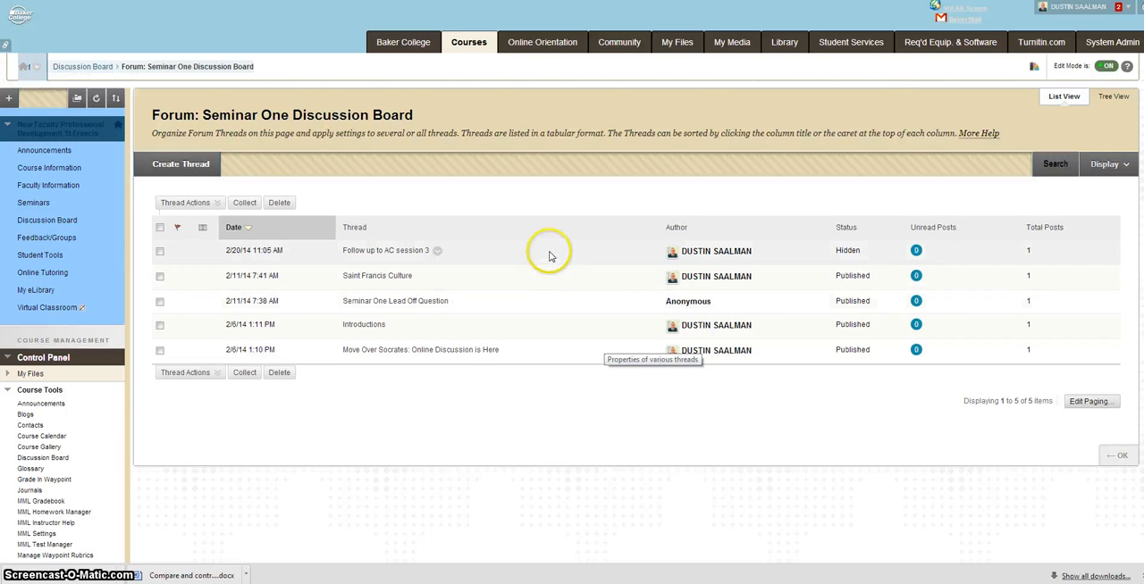
pyautogui.moveTo(527, 268)
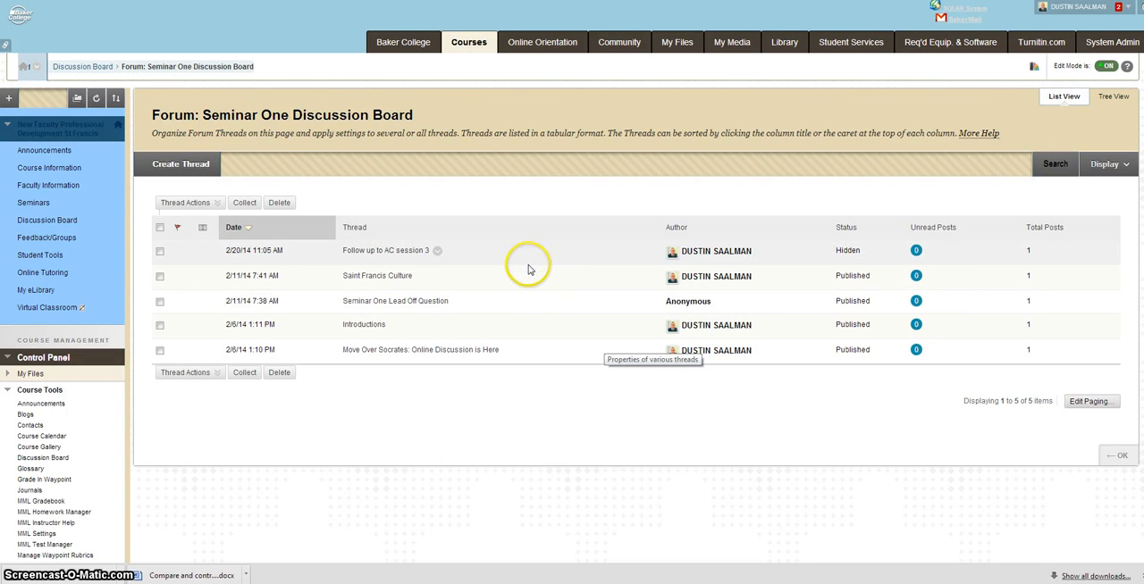
pyautogui.moveTo(522, 264)
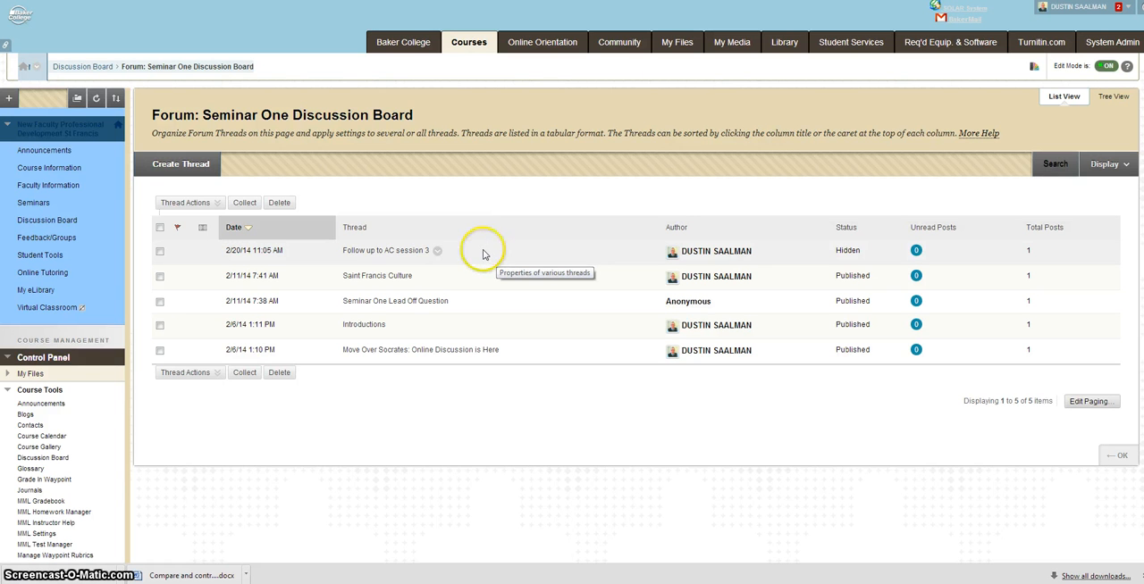
pyautogui.moveTo(477, 261)
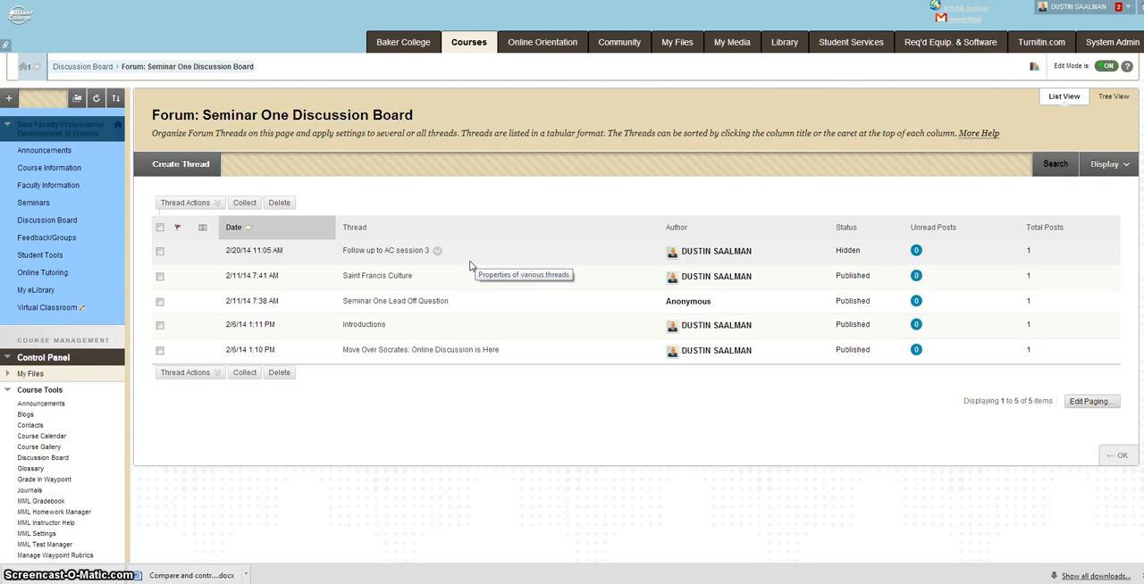
pyautogui.moveTo(472, 265)
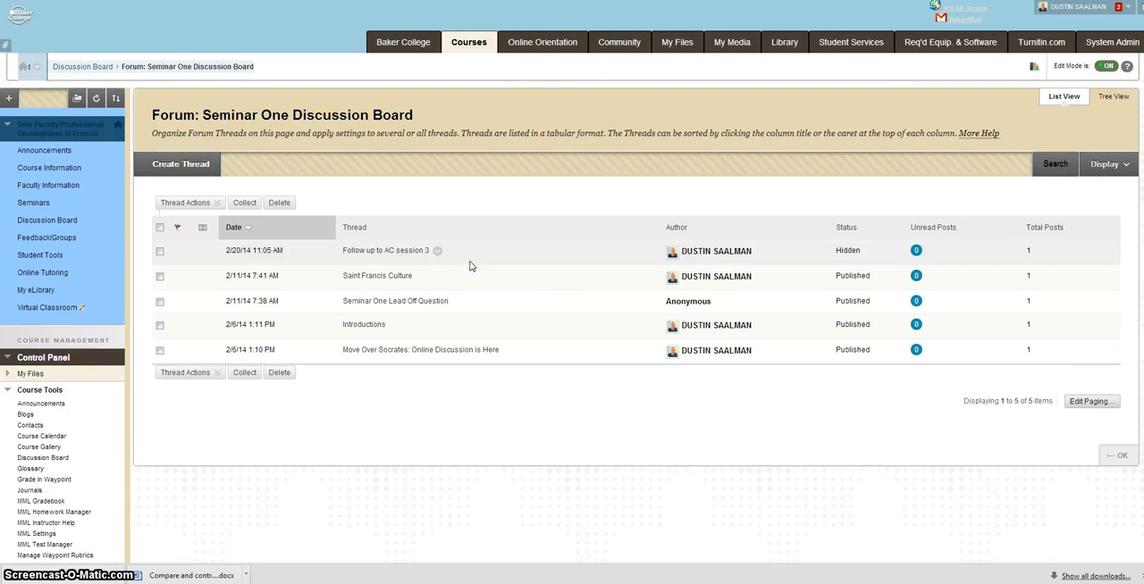
pyautogui.moveTo(470, 266)
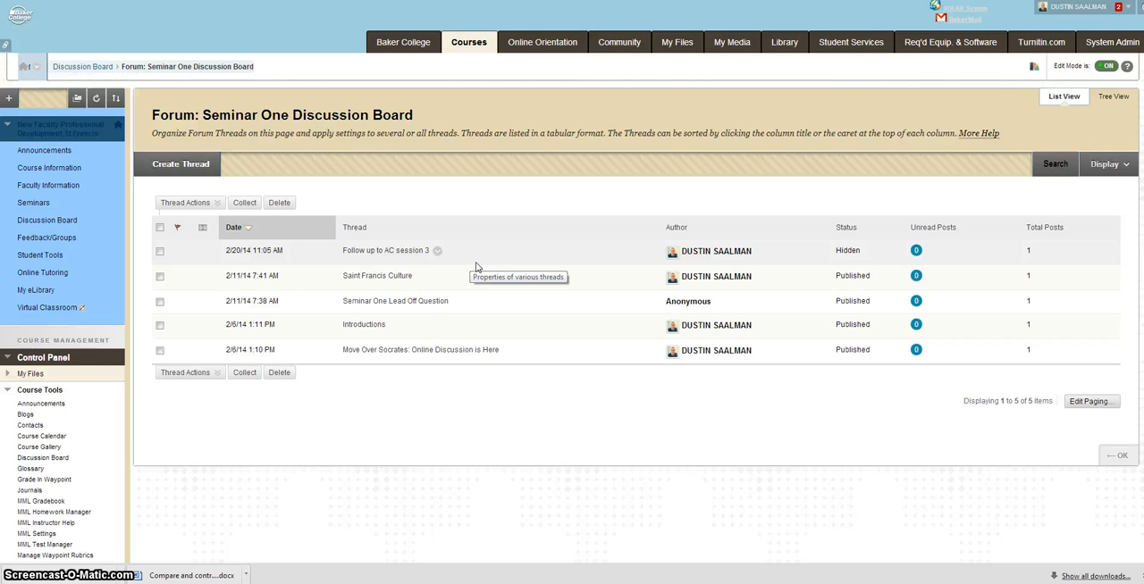
pyautogui.moveTo(476, 269)
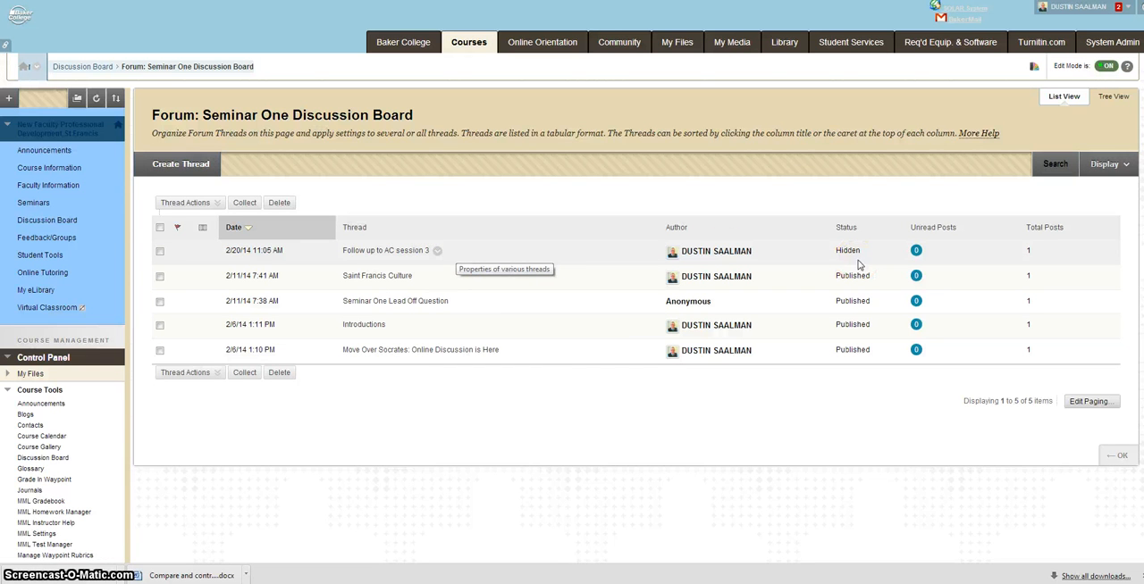
# Step: Switch the 'Follow up to AC session 3' thread from Hidden back to Published
pyautogui.click(436, 250)
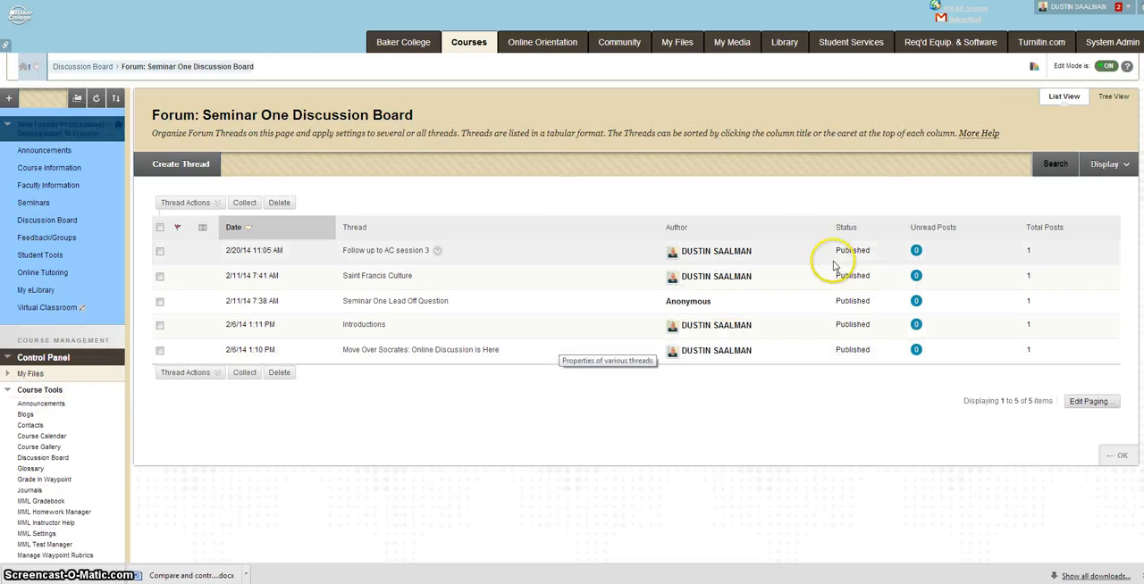
pyautogui.moveTo(854, 261)
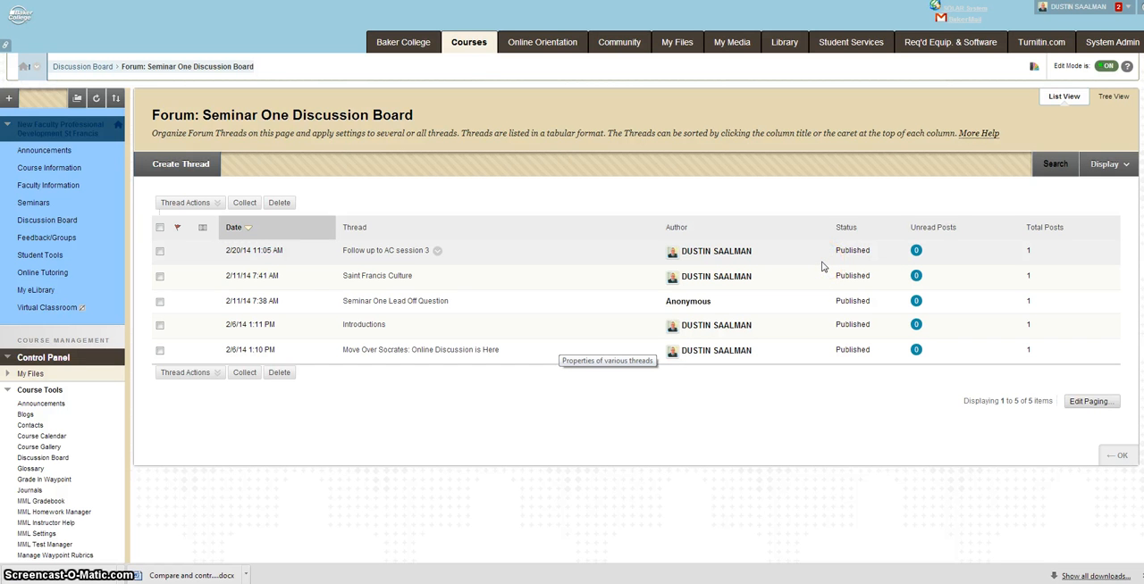
# Step: Set the 'Follow up to AC session 3' thread's status back to Hidden
pyautogui.click(436, 250)
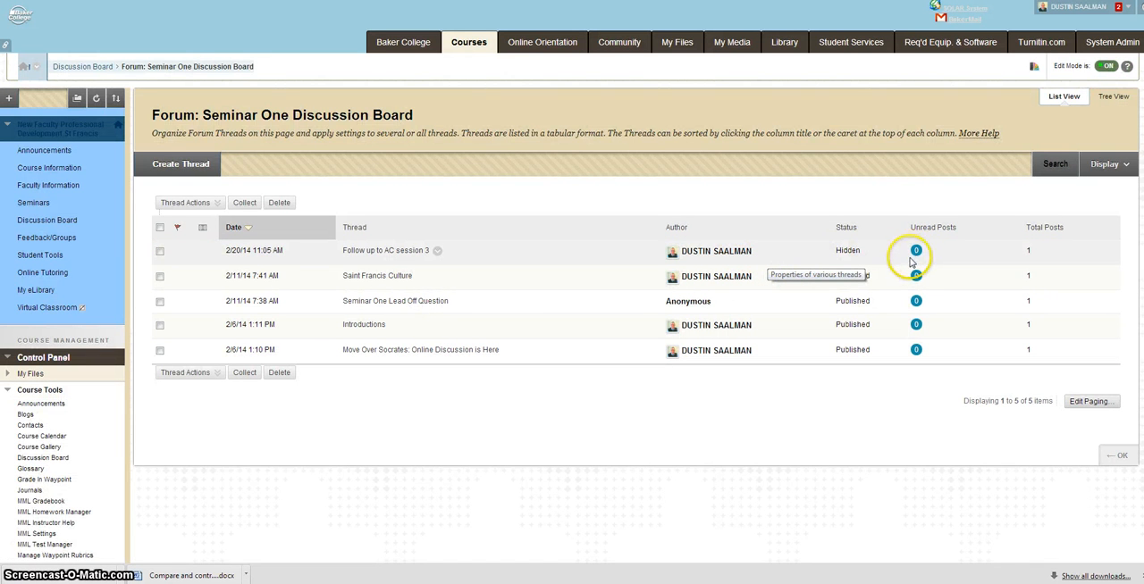
pyautogui.moveTo(890, 257)
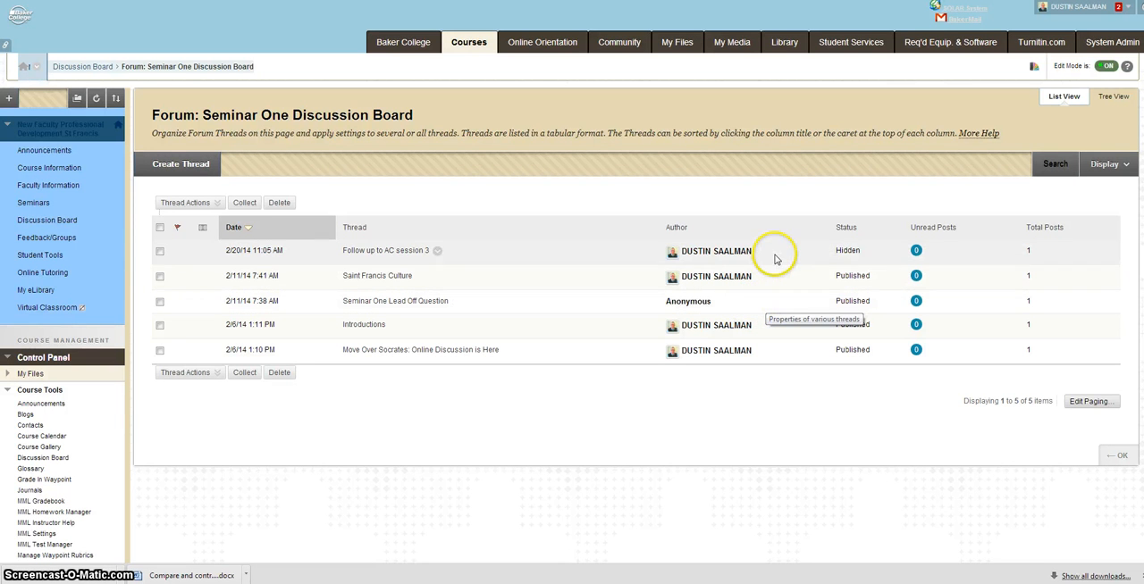
pyautogui.moveTo(707, 272)
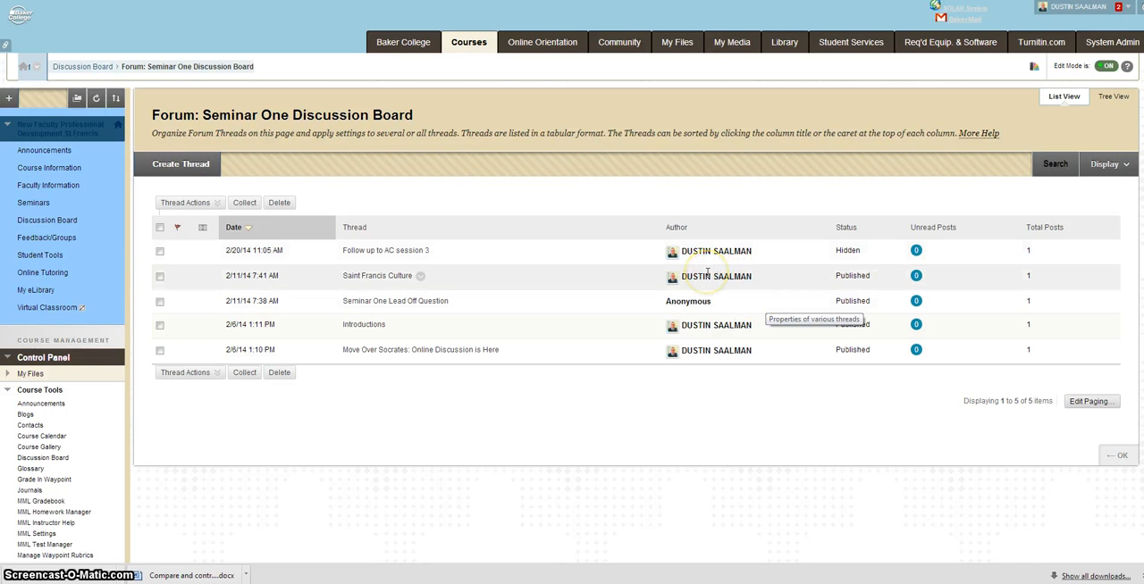